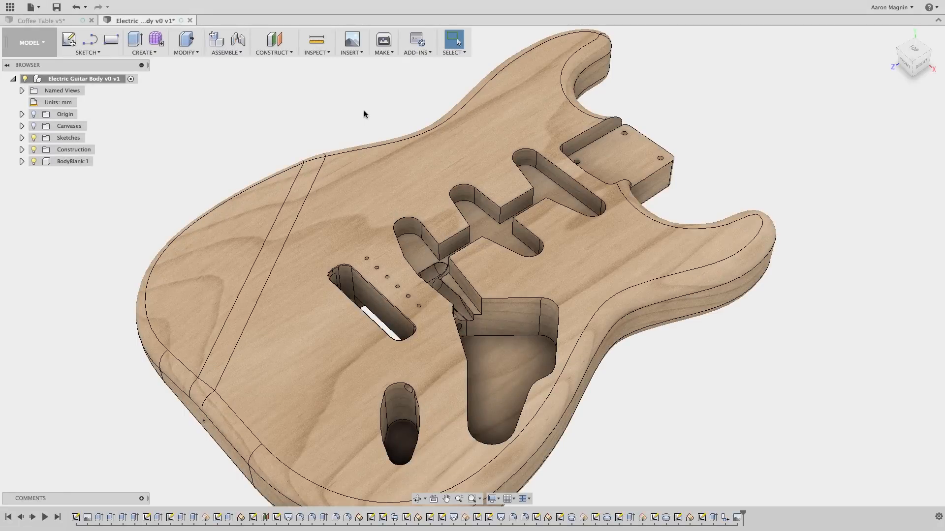
Step: Start 3D Print from the Make menu and choose Slicer for Fusion 360.app as the custom print utility
click(383, 43)
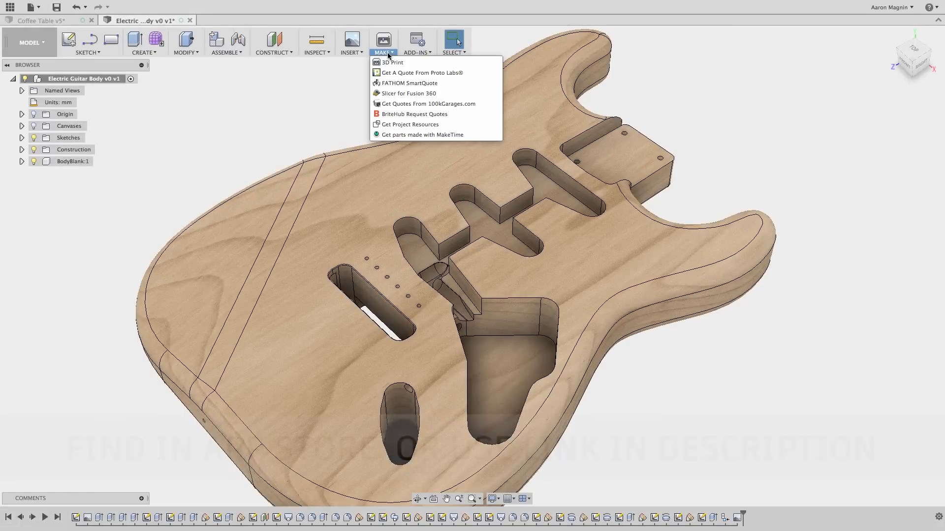
click(392, 62)
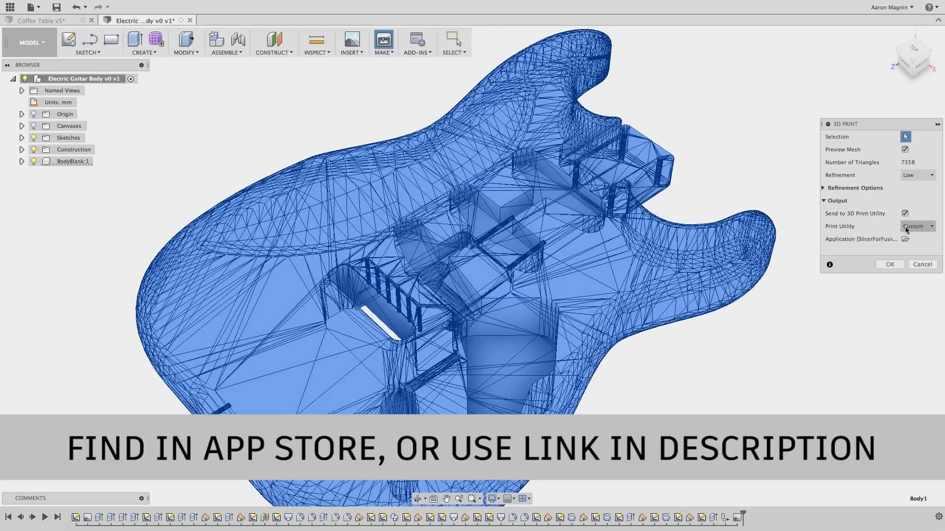
click(904, 239)
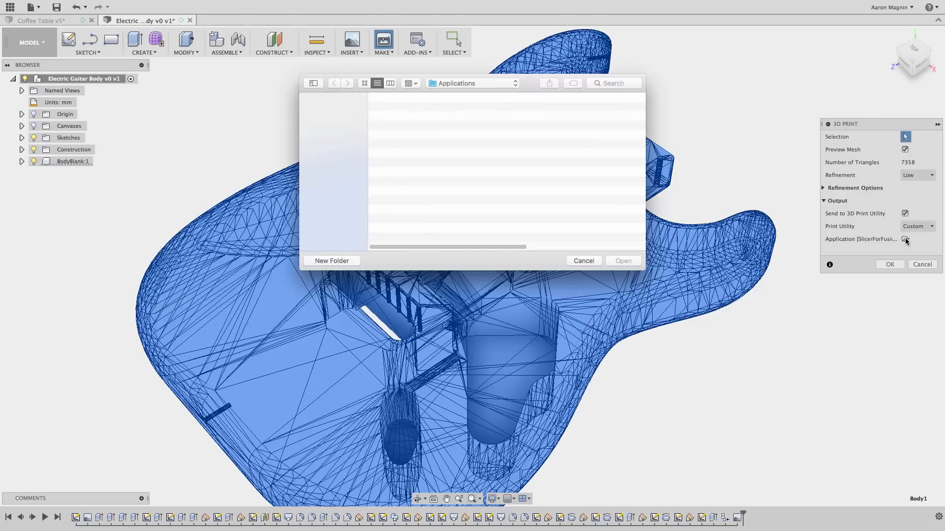
click(426, 110)
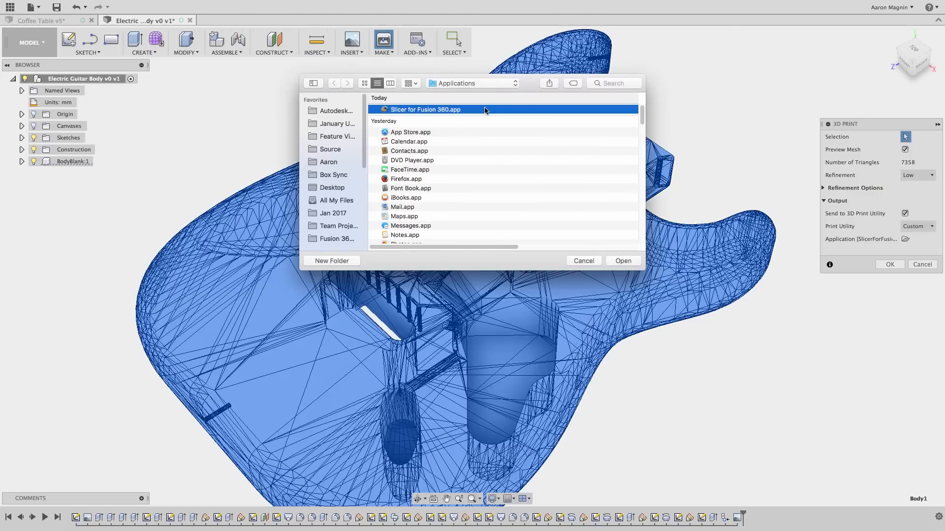
mouse_move(632, 256)
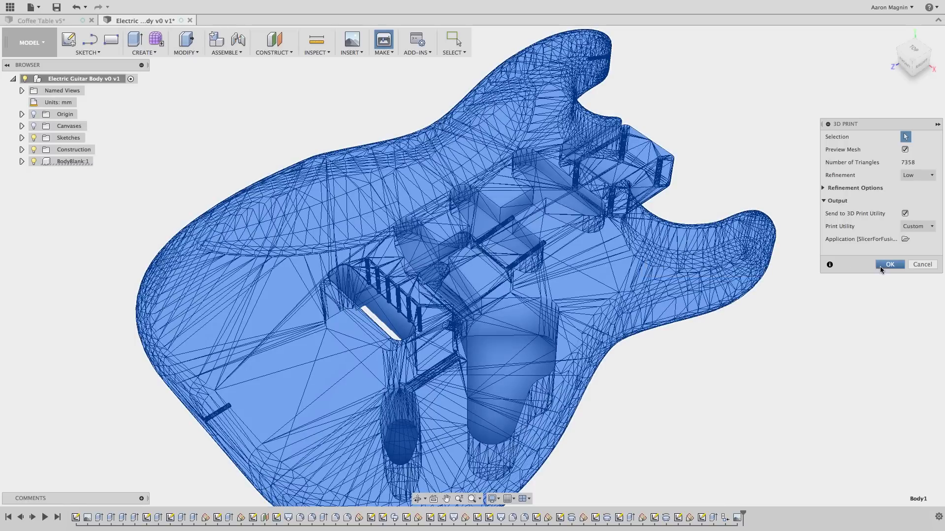
Step: Send the mesh to Slicer, restore it to Original Size and show the sheet material presets
click(890, 263)
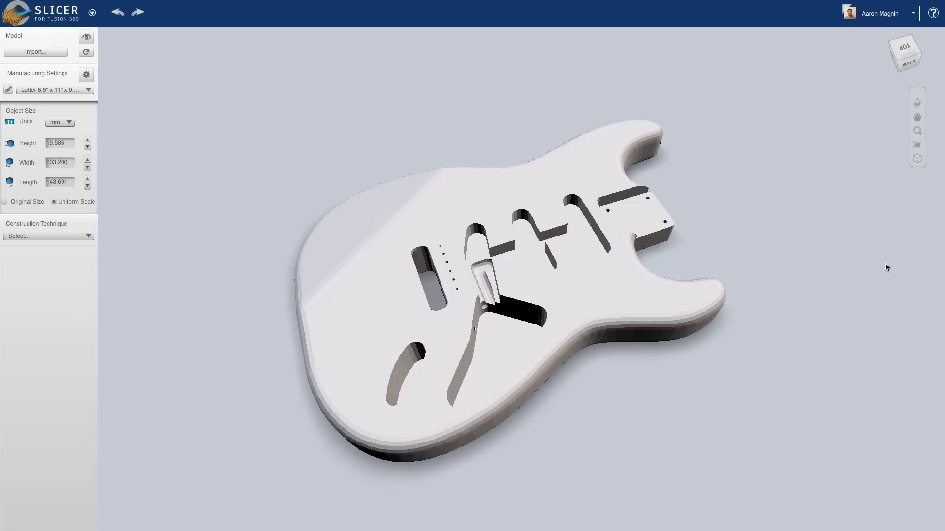
mouse_move(380, 60)
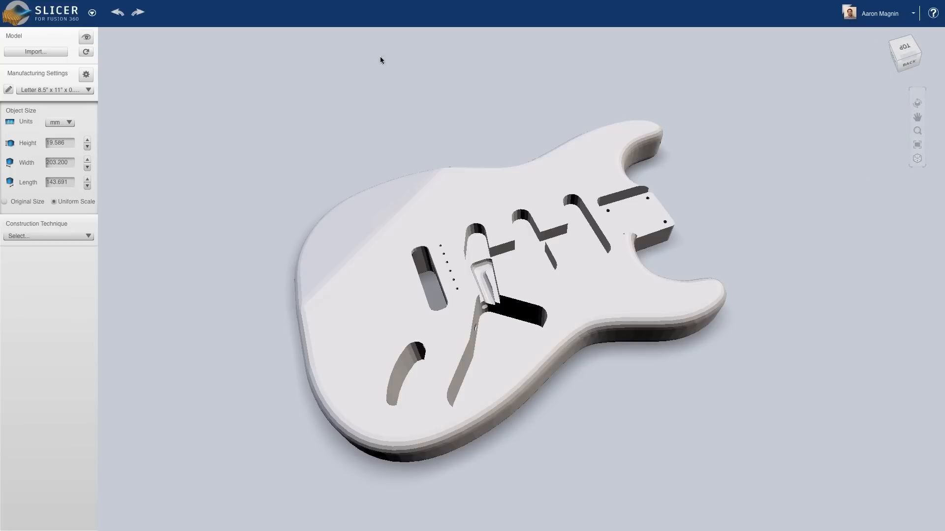
click(91, 12)
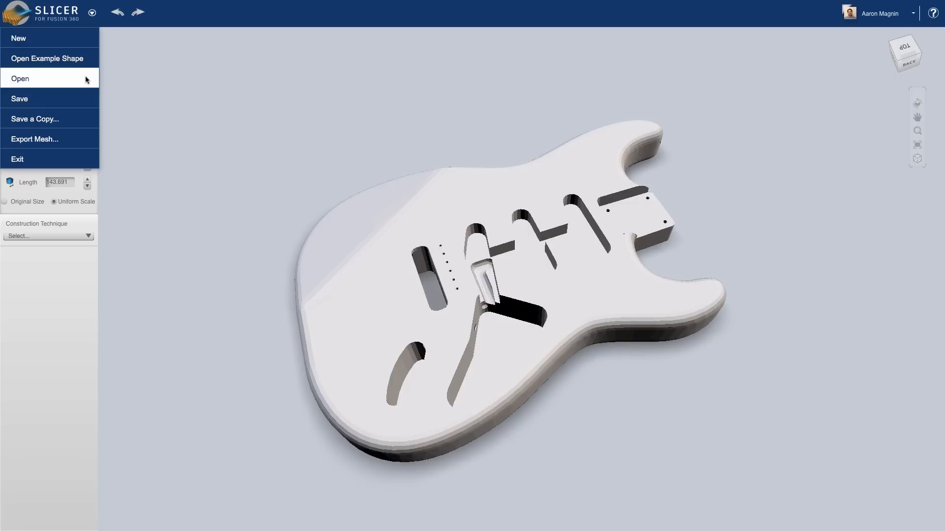
click(19, 79)
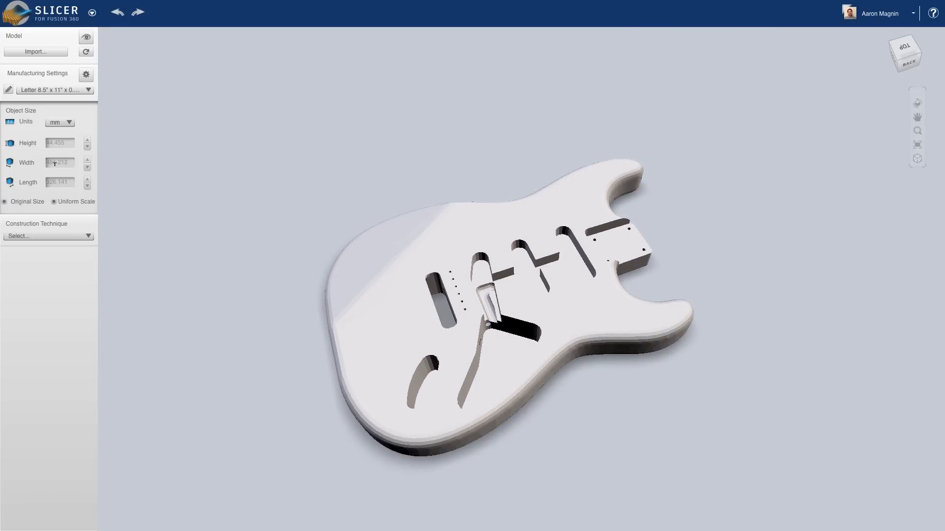
click(53, 89)
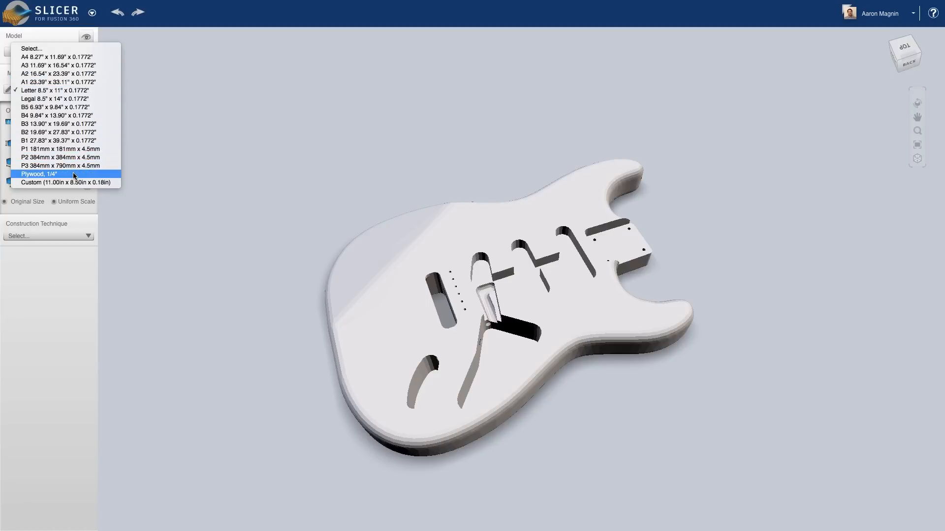
Step: Choose Plywood, 1/4" (96 by 48 inch sheet, 0.225 inch thick) and confirm the settings
click(40, 175)
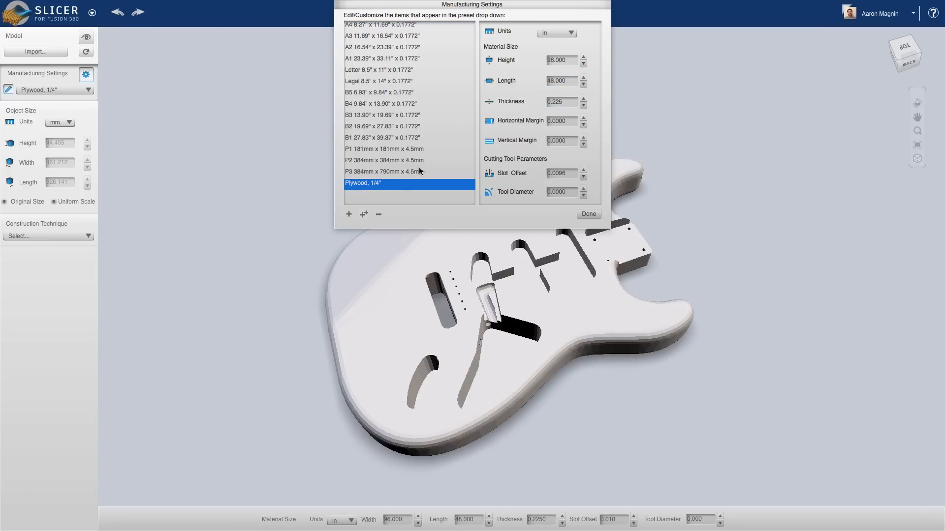
mouse_move(348, 214)
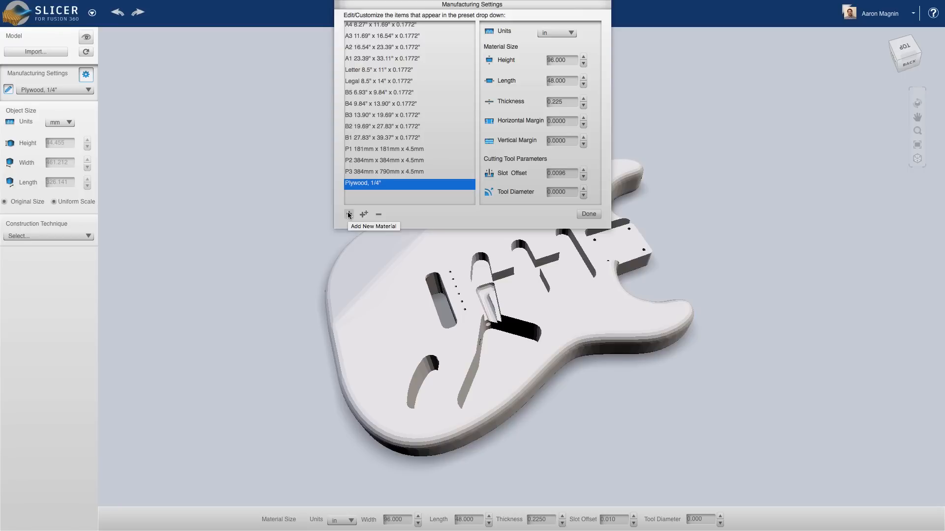
mouse_move(364, 214)
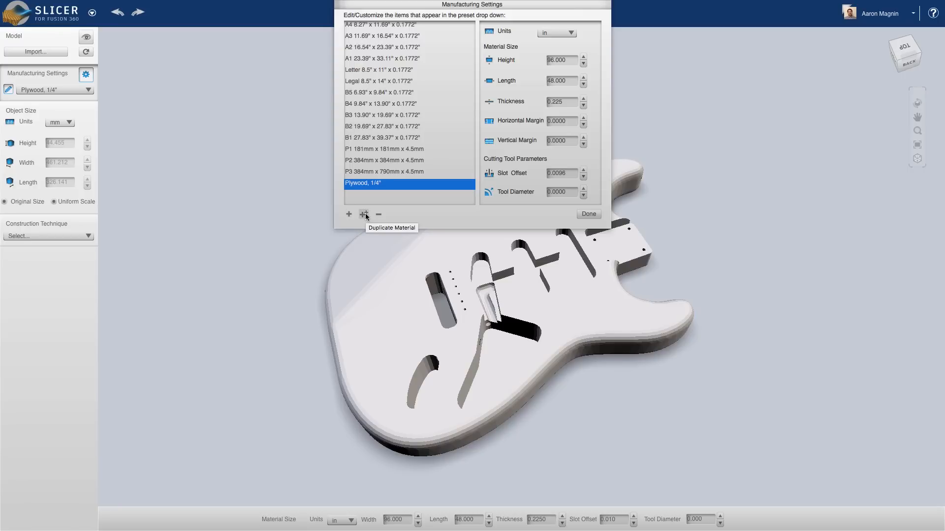
mouse_move(537, 215)
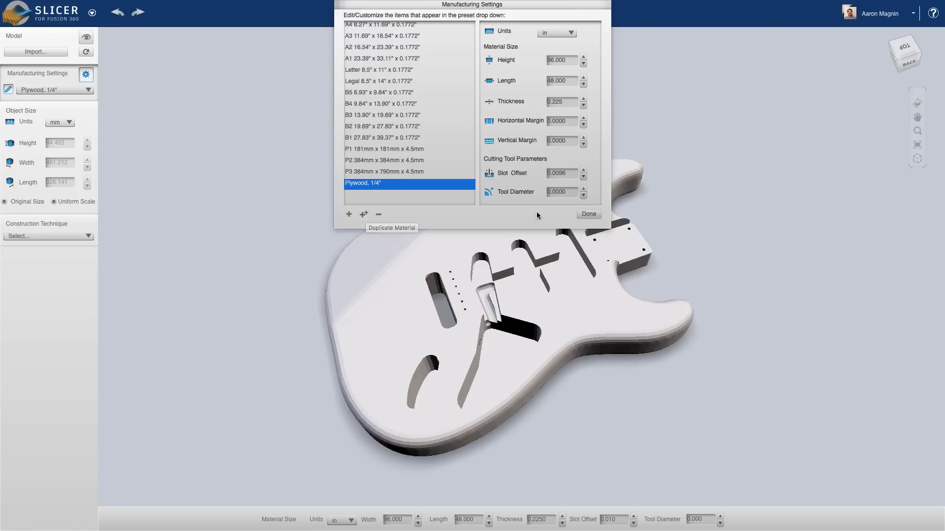
click(587, 214)
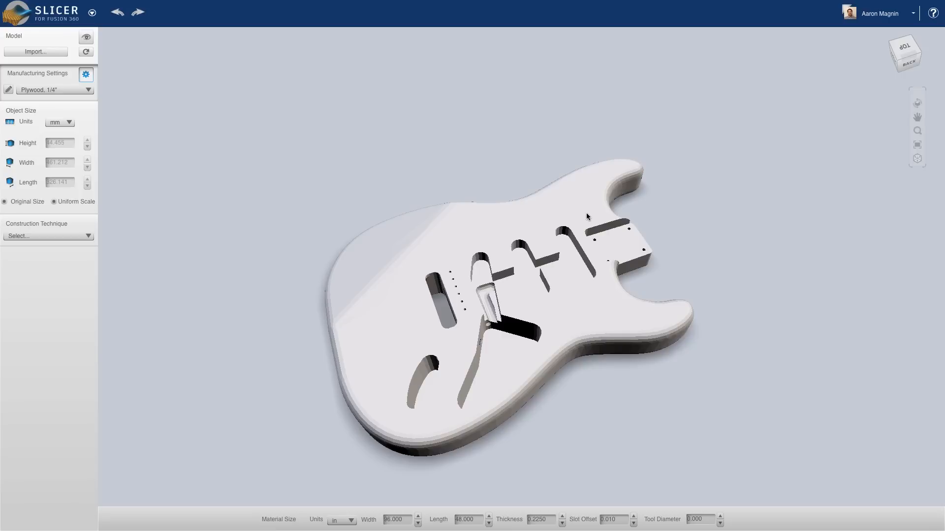
Step: Build the guitar body from stacked slices tilted diagonally, then generate the 38-part cut plans
click(48, 235)
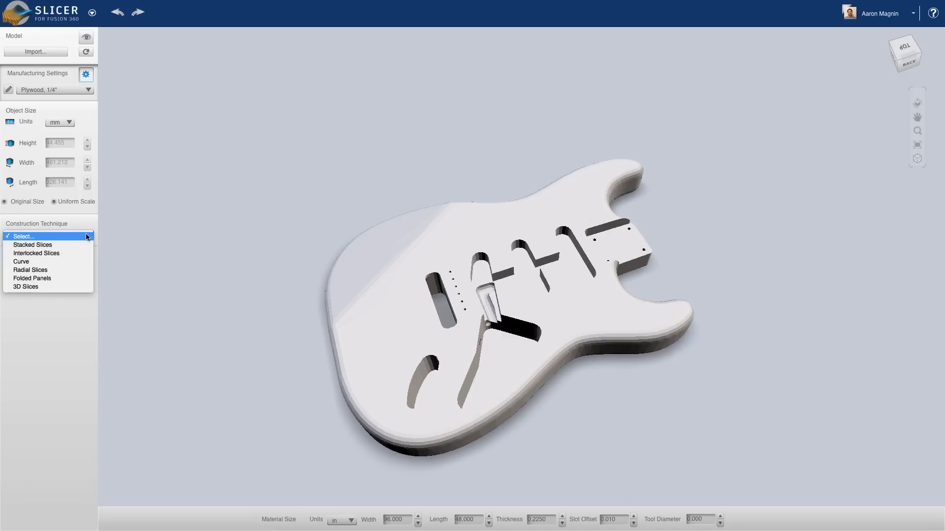
click(33, 245)
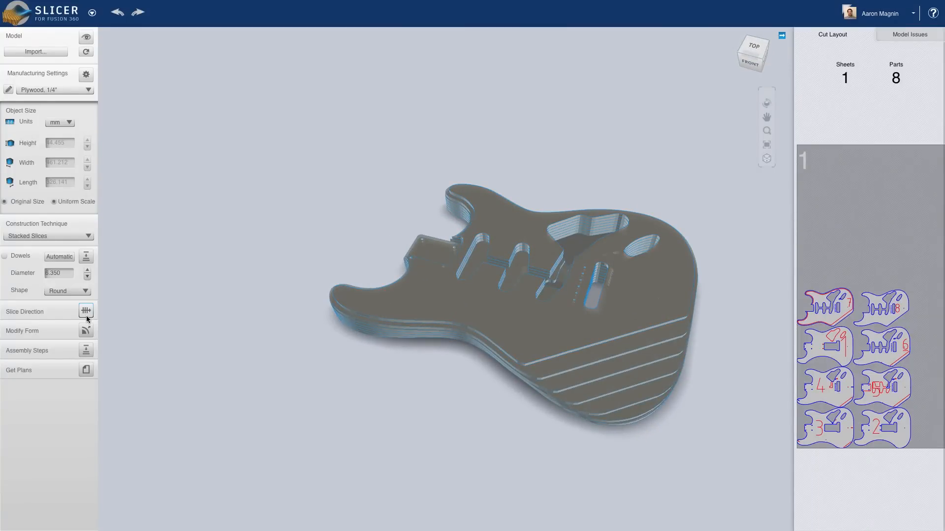
click(86, 311)
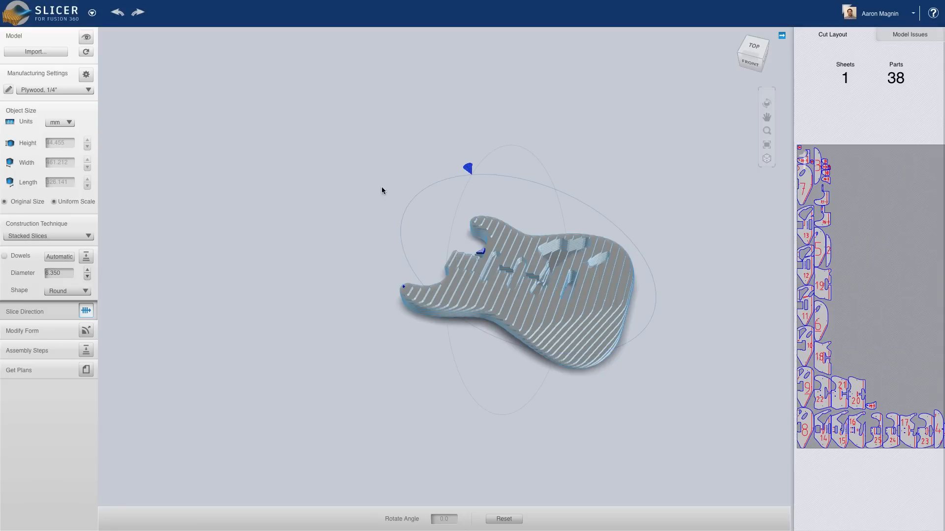
drag(382, 190, 466, 230)
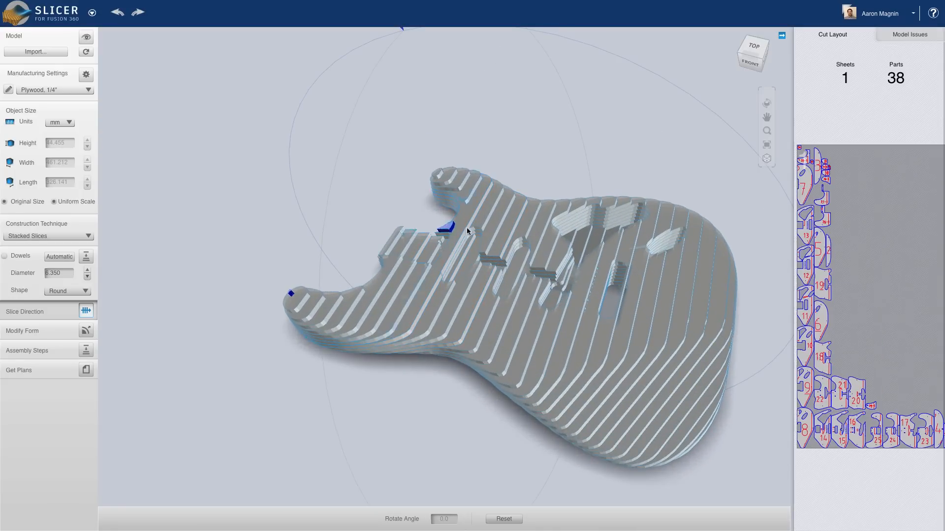
click(908, 35)
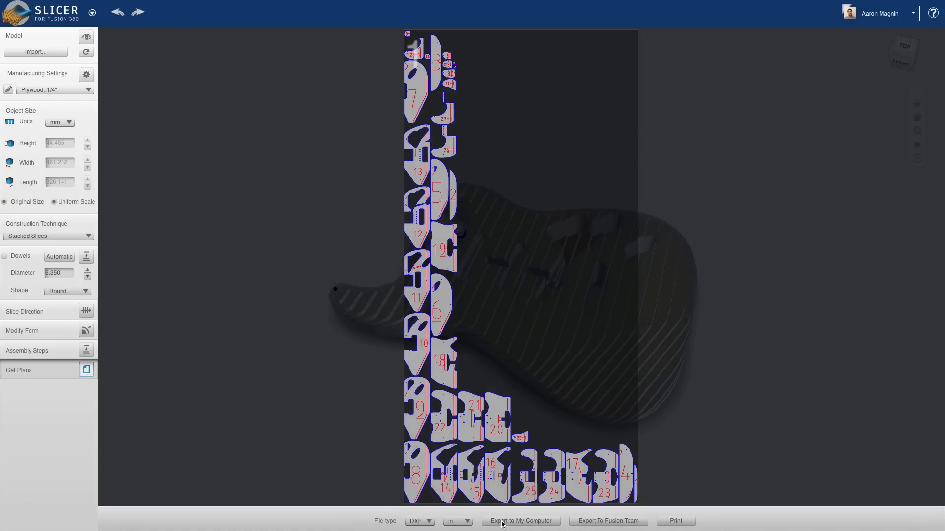
Step: Export the cut sheets to Fusion Team, saving the DXF into the Content project
click(607, 521)
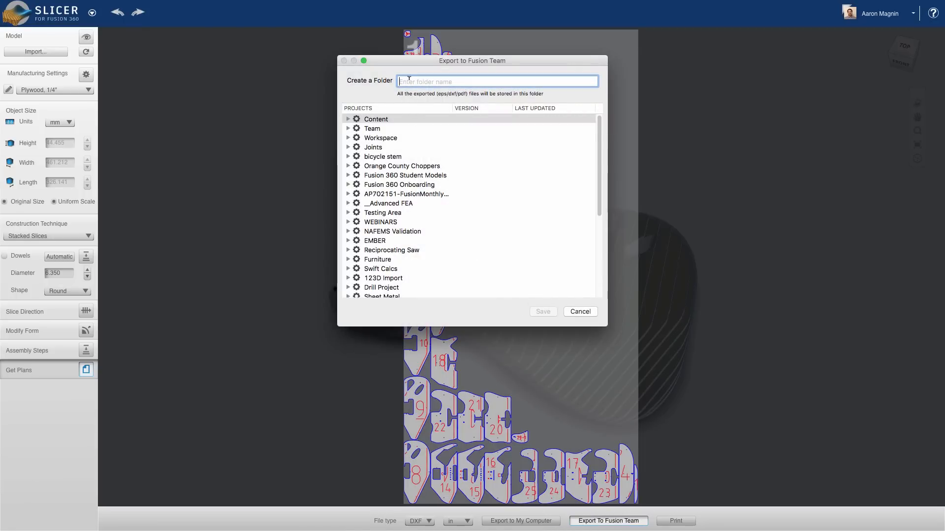
click(541, 312)
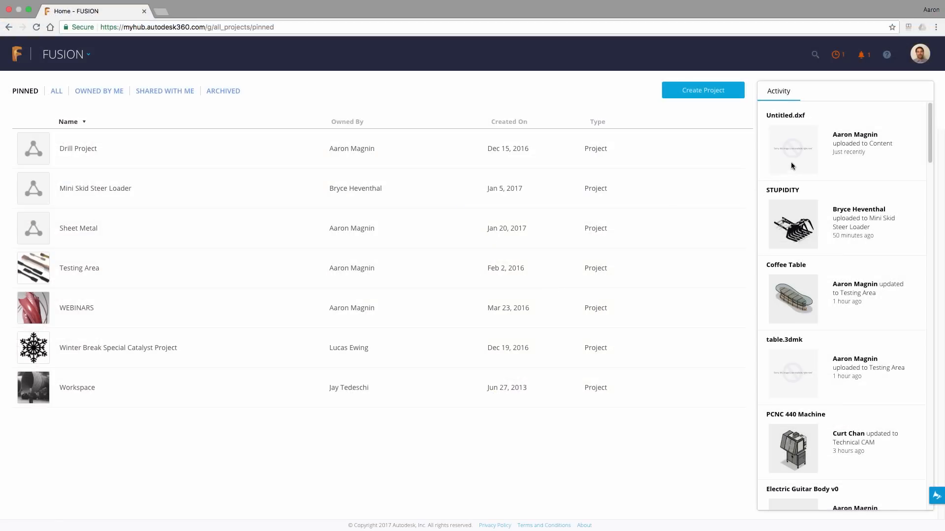
Step: Confirm Untitled.dxf in the Activity panel and return to the Coffee Table design in Fusion 360
click(792, 149)
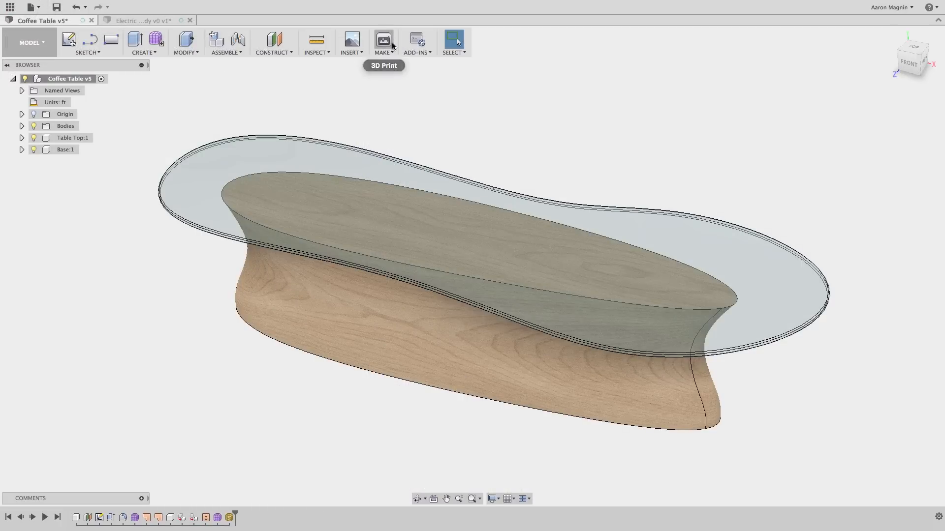
Step: Send the coffee table base mesh to SlicerForFusion360 via 3D Print
click(383, 40)
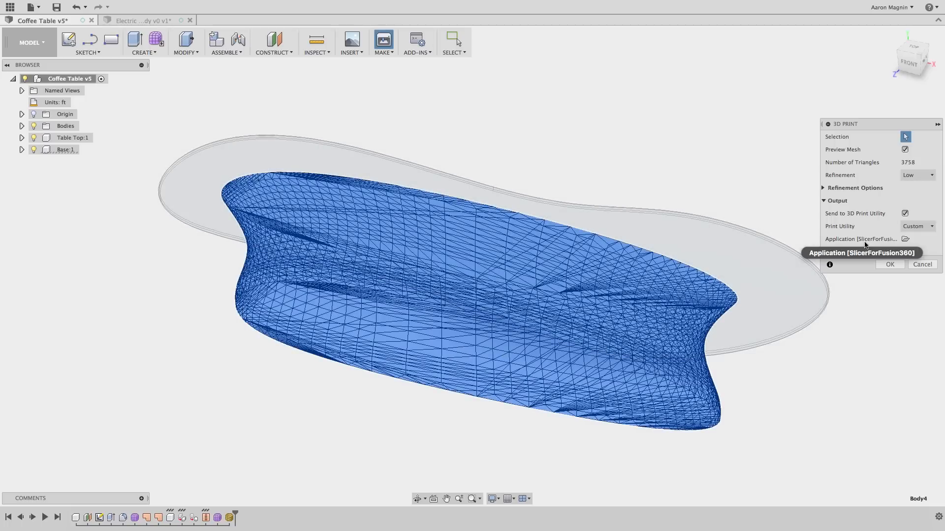
click(921, 263)
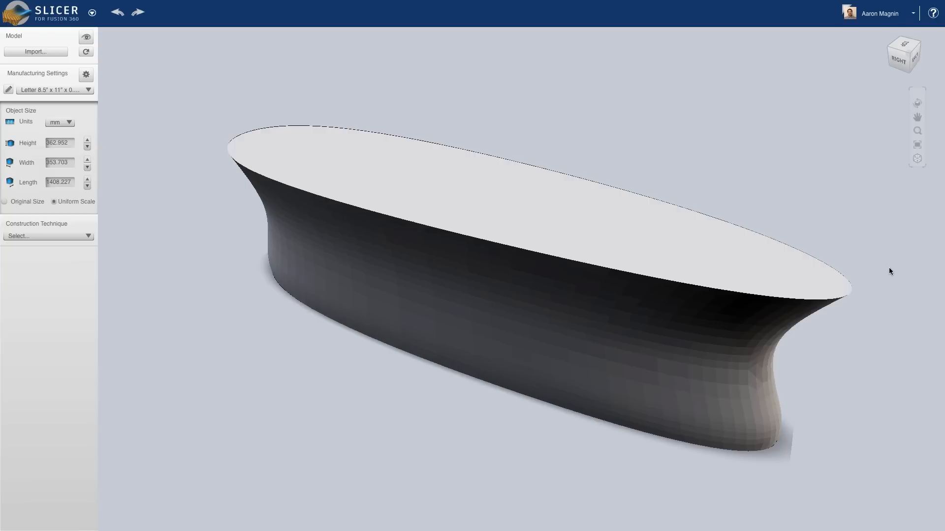
Step: Set the base to Plywood 1/4", try stacked slices, then switch to interlocked slices for 13 parts on one sheet
click(51, 89)
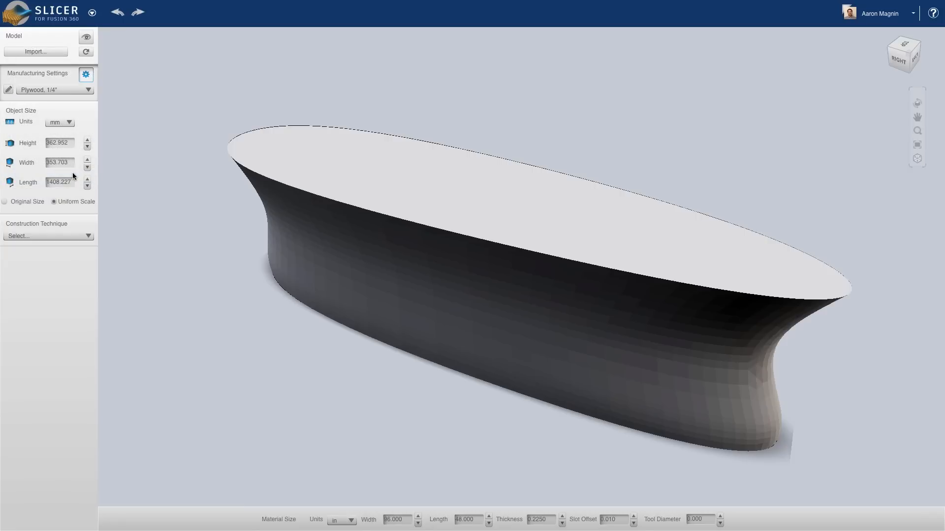
click(47, 235)
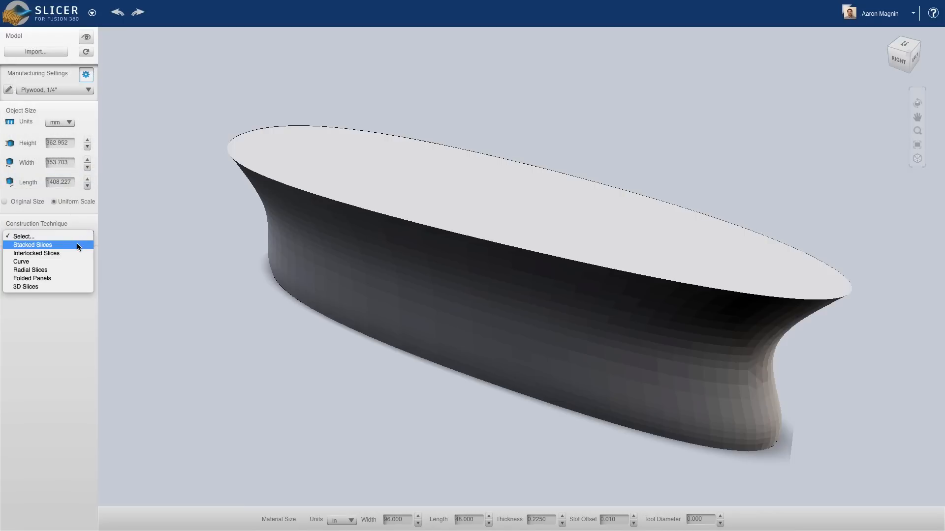
click(32, 245)
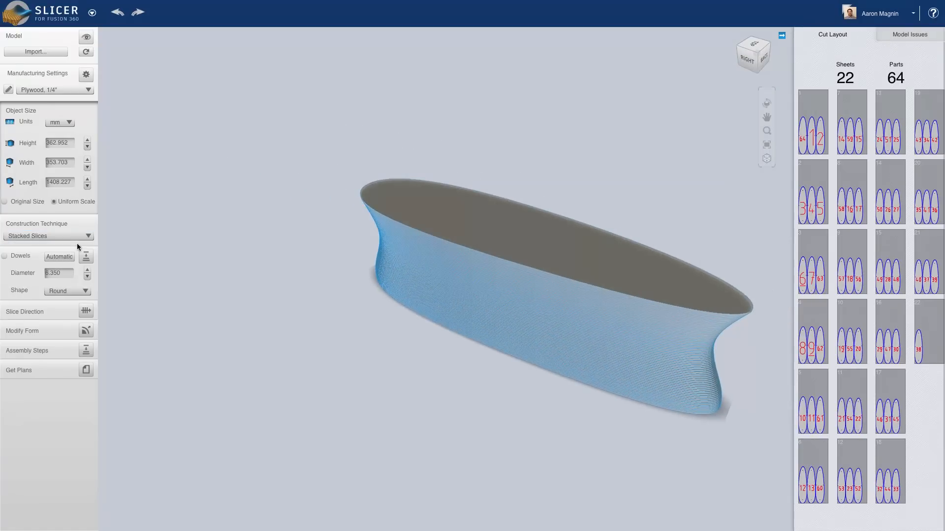
mouse_move(160, 233)
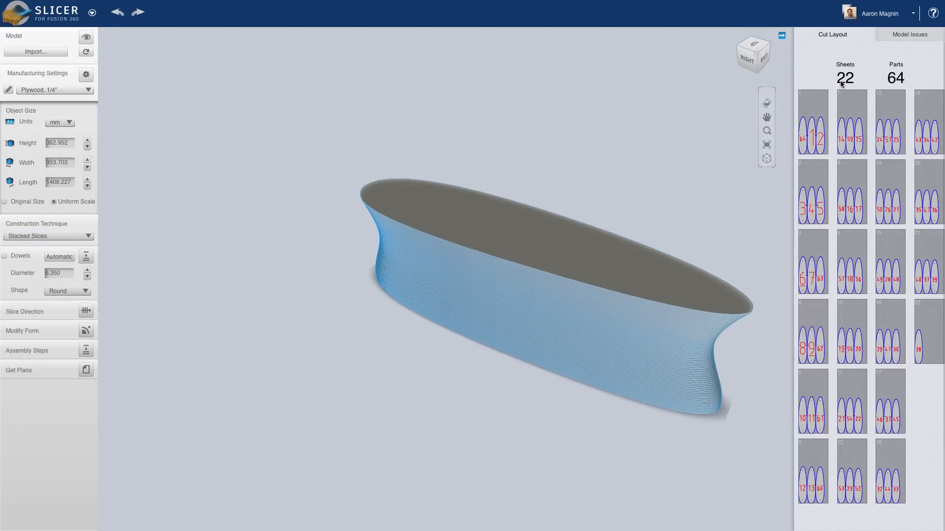
click(47, 235)
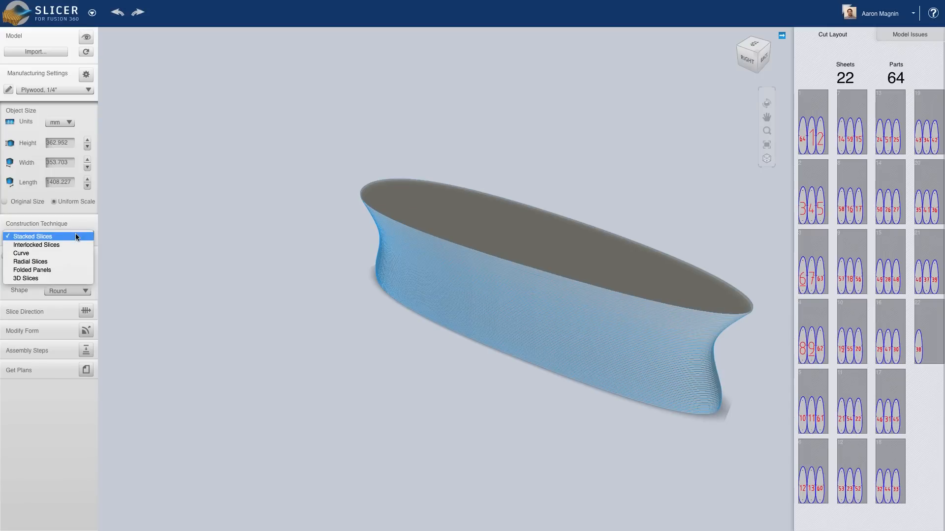
click(37, 245)
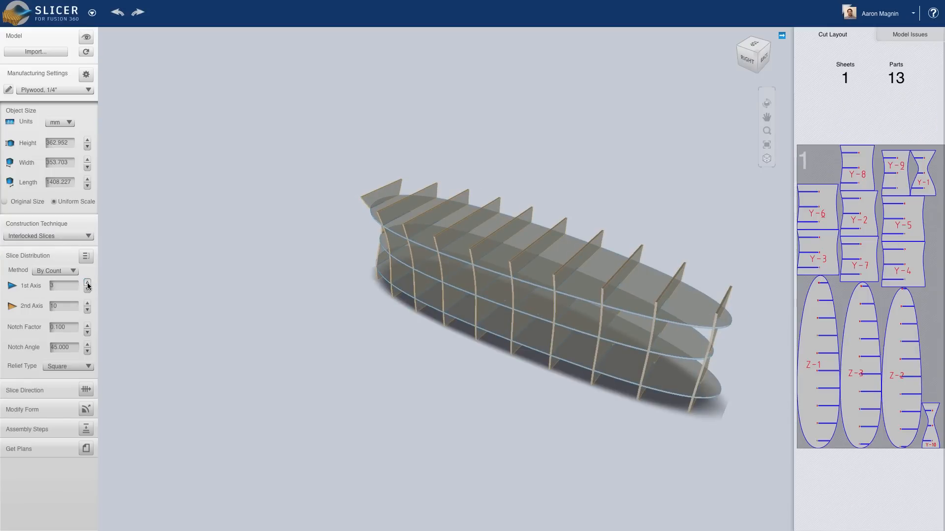
Step: Adjust the 1st and 2nd axis slice counts to two horizontal layers and fewer cross slices, 10 parts total
click(87, 282)
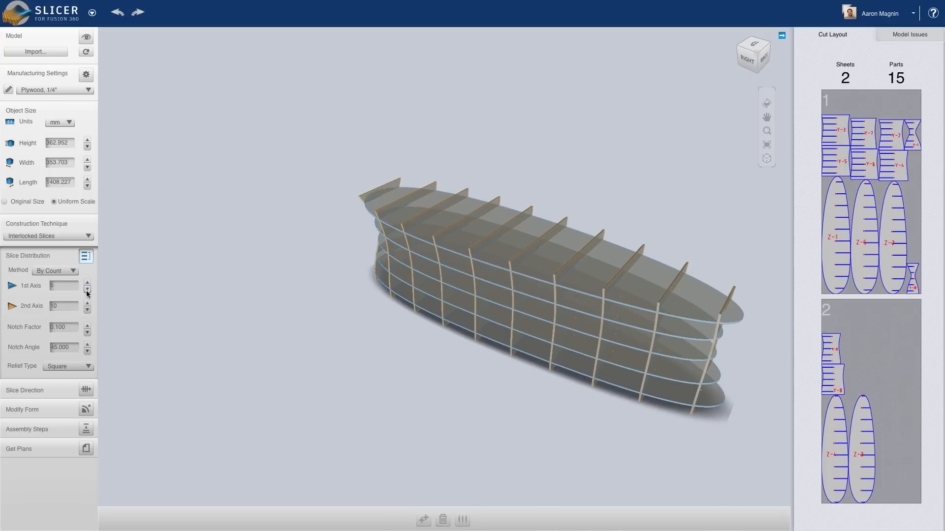
click(87, 289)
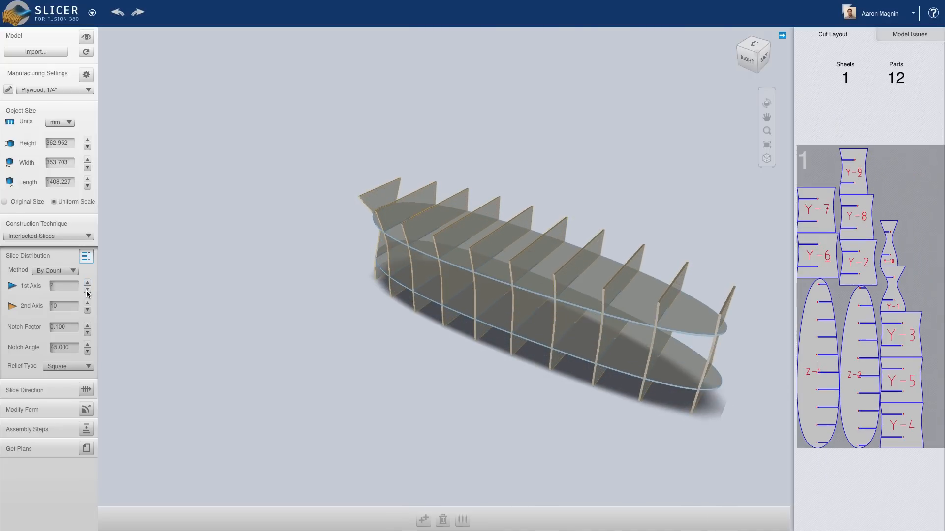
click(86, 309)
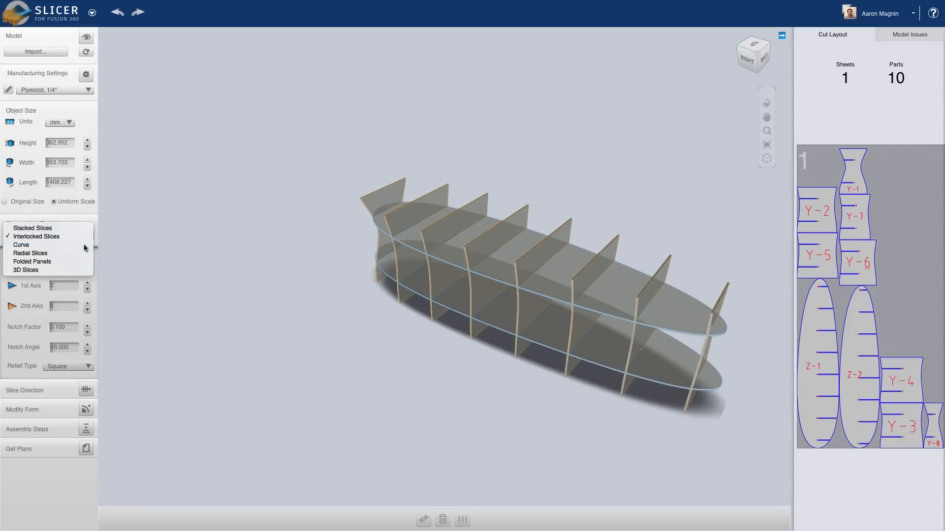
Step: Switch to the Curve technique, reshape the cross-slice path and raise the horizontal layers to three
click(20, 245)
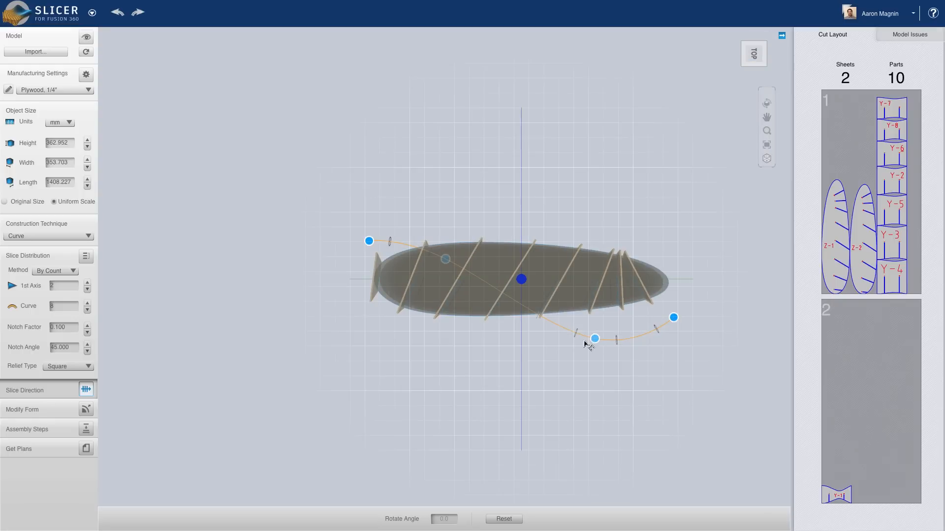
drag(595, 337, 570, 357)
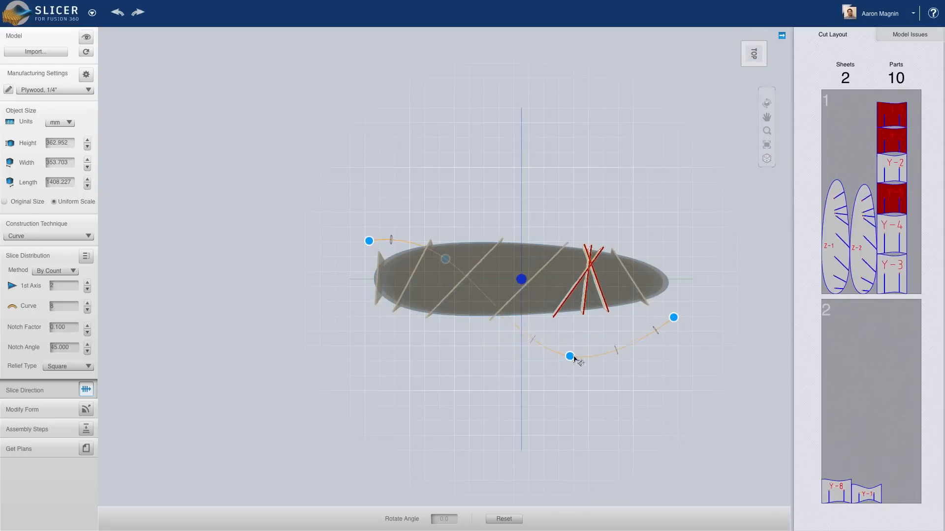
drag(569, 355, 588, 334)
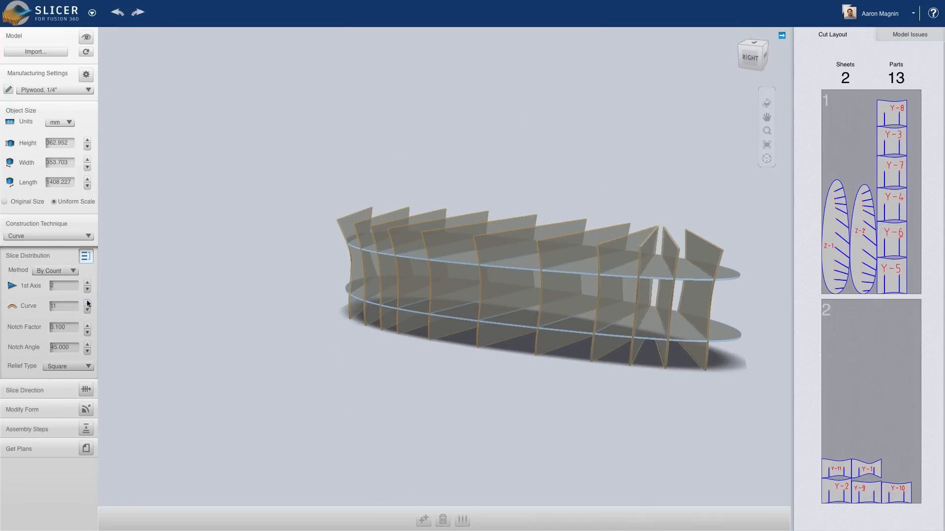
click(87, 282)
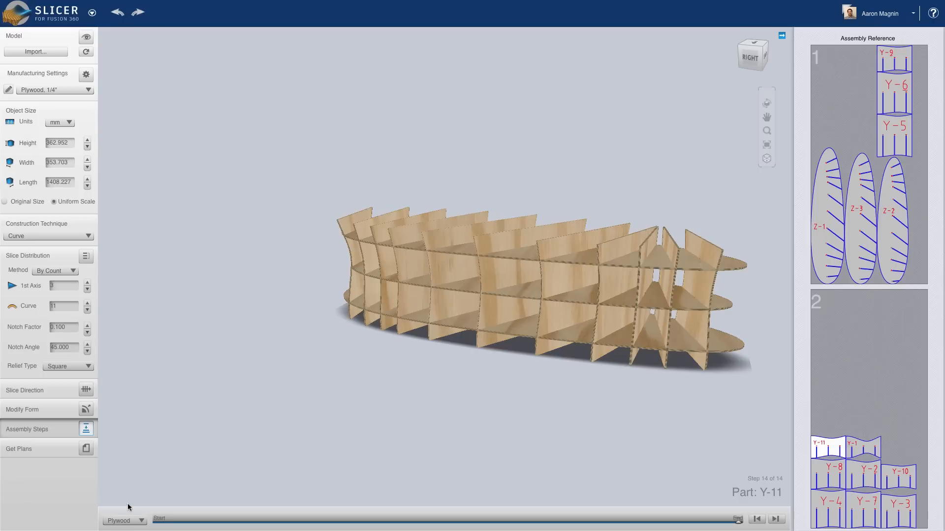
Step: Review the assembly steps, then export the base's two cut sheets as DXF to the computer
drag(731, 522, 270, 522)
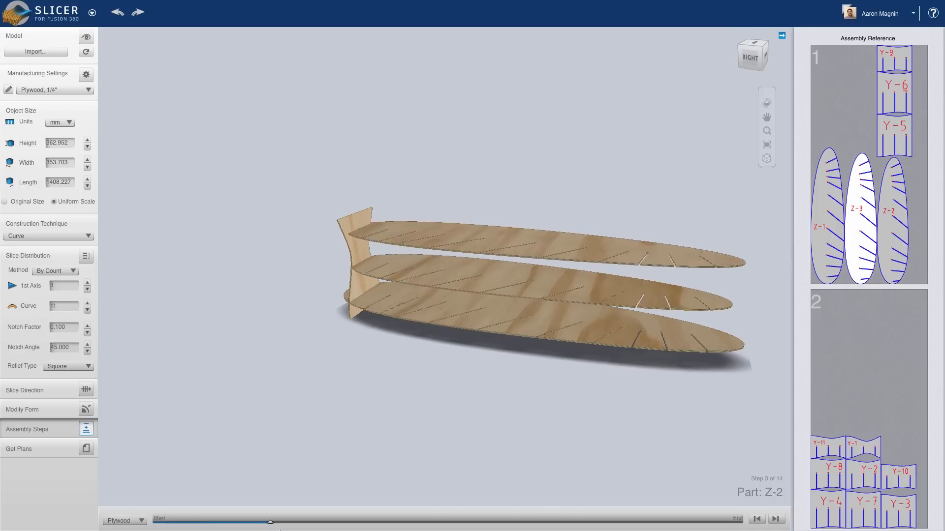
drag(270, 522, 608, 522)
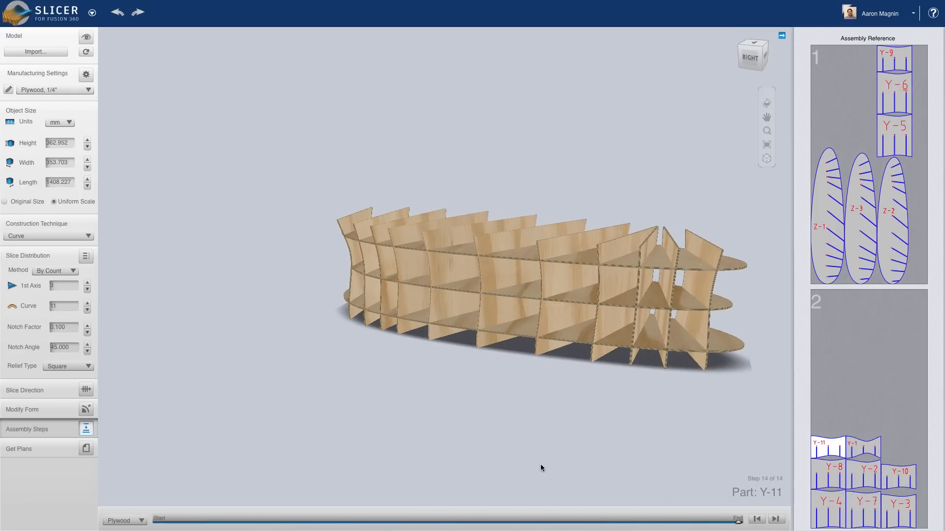
click(86, 448)
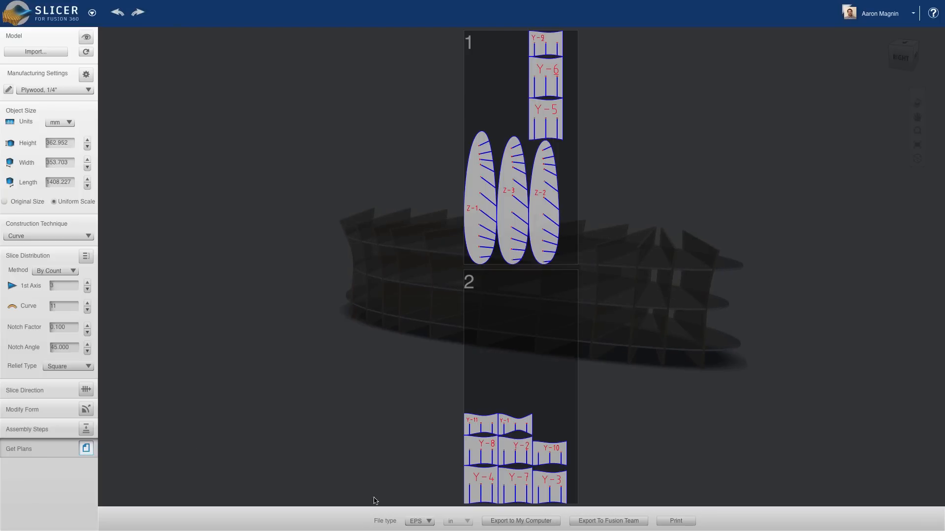
click(419, 521)
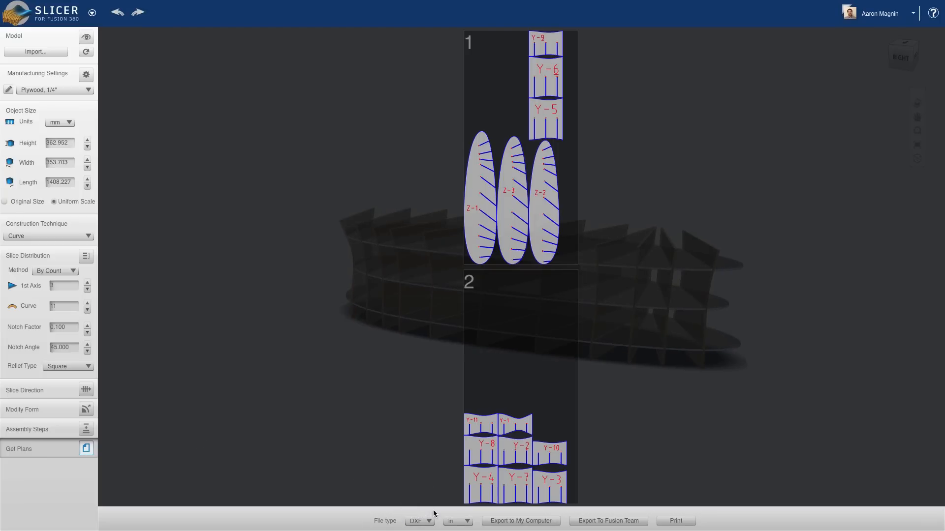
click(519, 521)
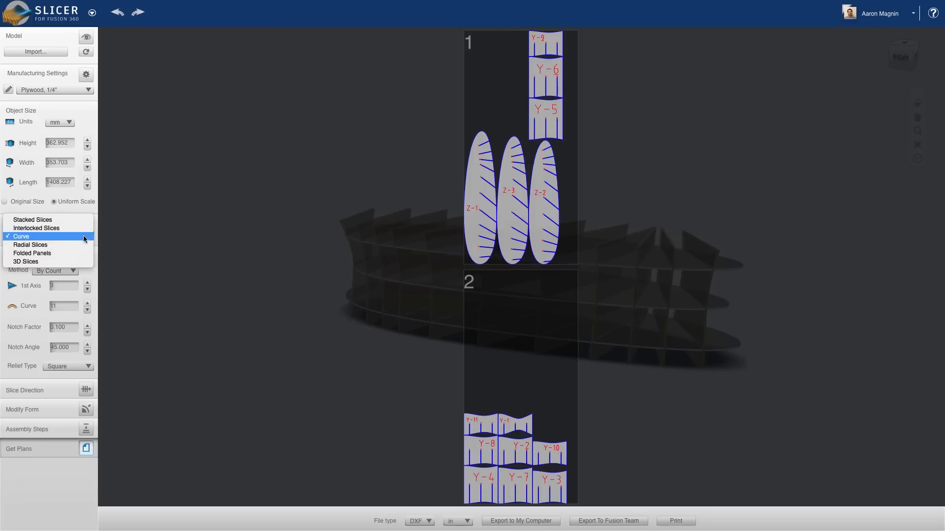
Step: Rebuild the base with more radial slices and insert a DXF cut sheet on the XZ plane
click(30, 245)
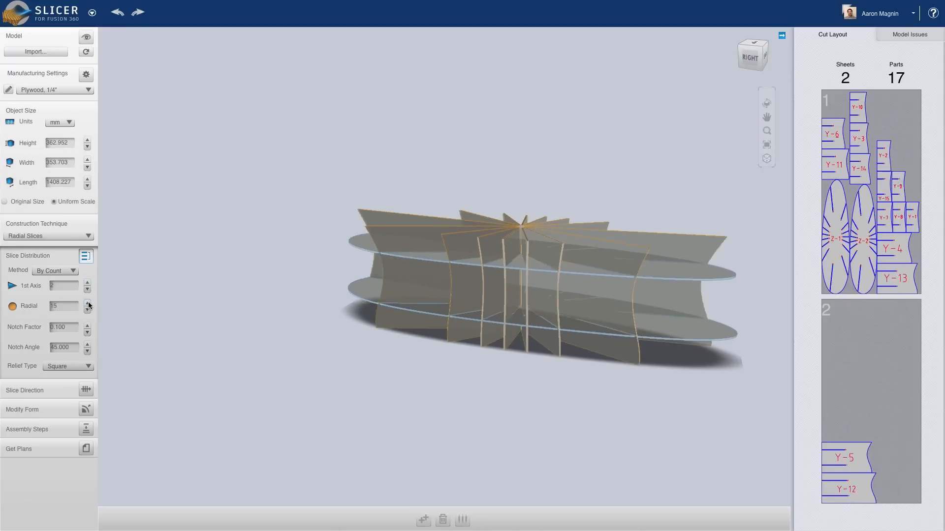
click(87, 303)
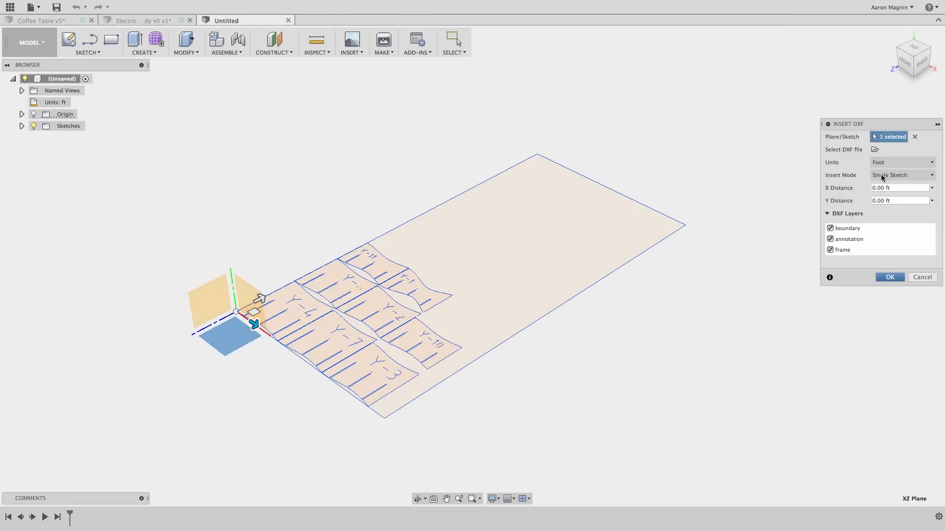
click(889, 277)
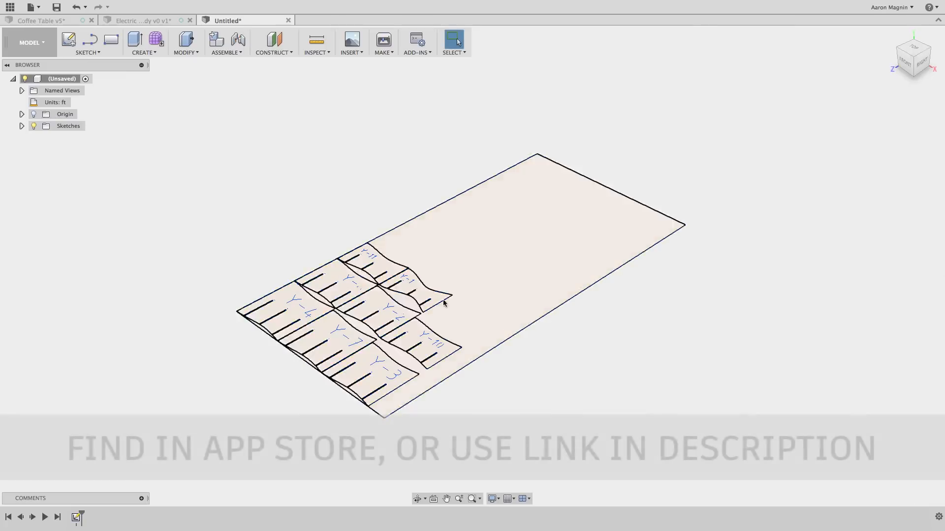